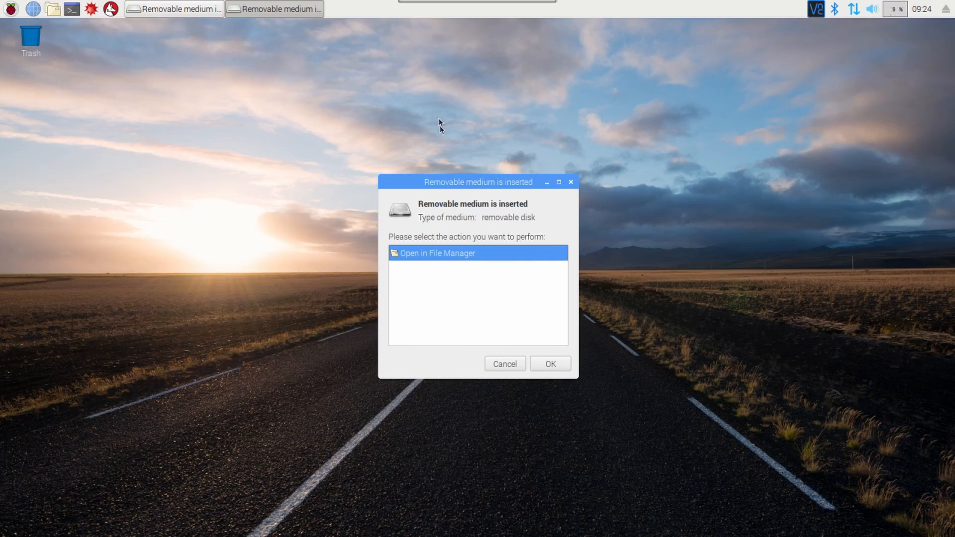
pyautogui.moveTo(469, 257)
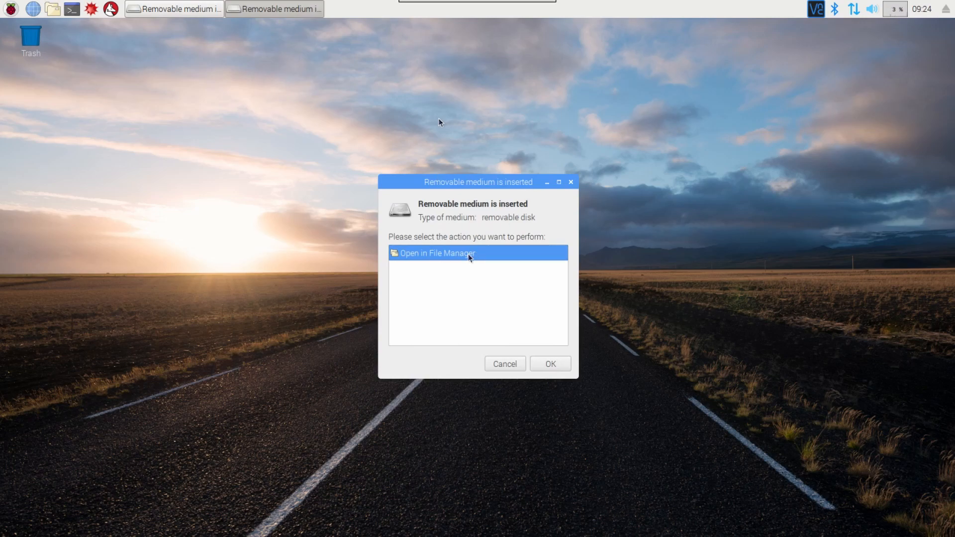
# Step: Open the SidePiece drive in the file manager, browse its folder, then close the window
pyautogui.click(548, 364)
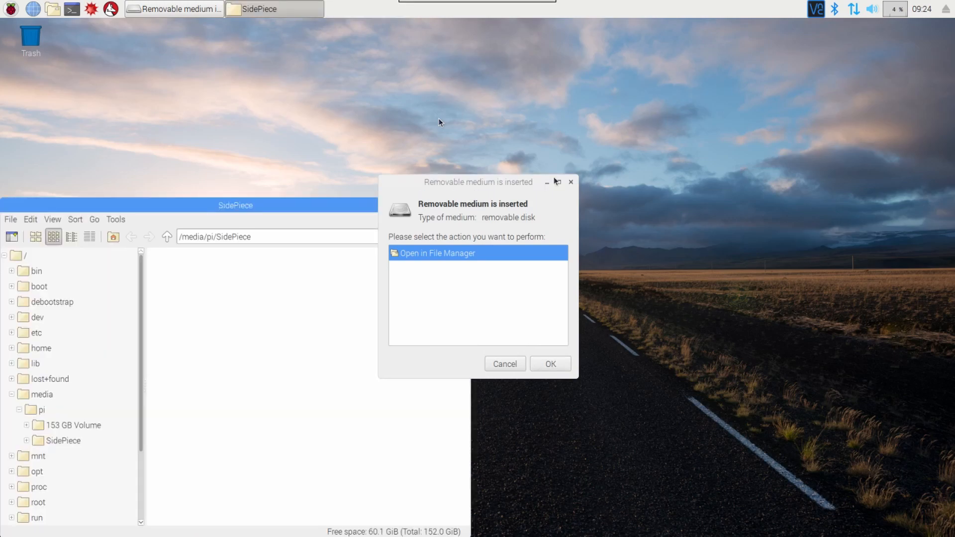
pyautogui.click(549, 364)
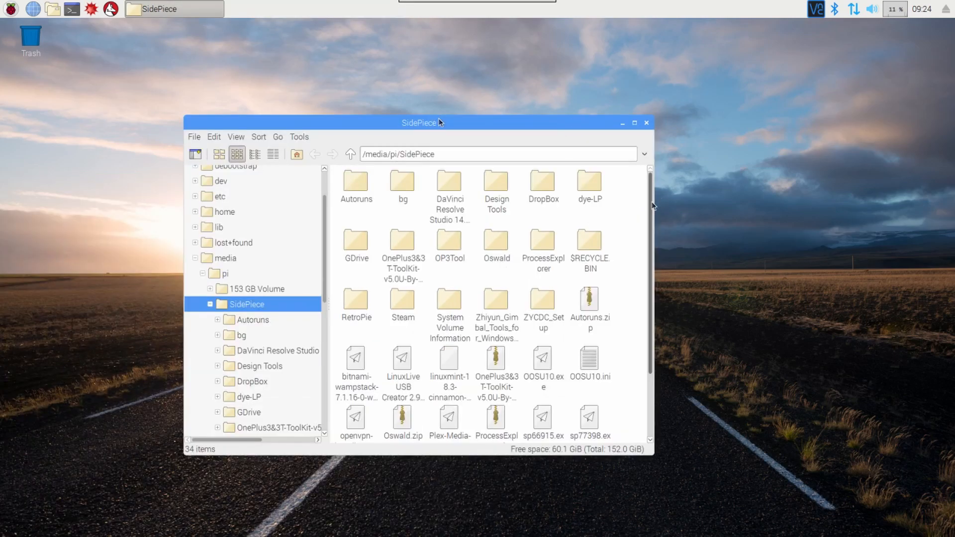
pyautogui.scroll(-3)
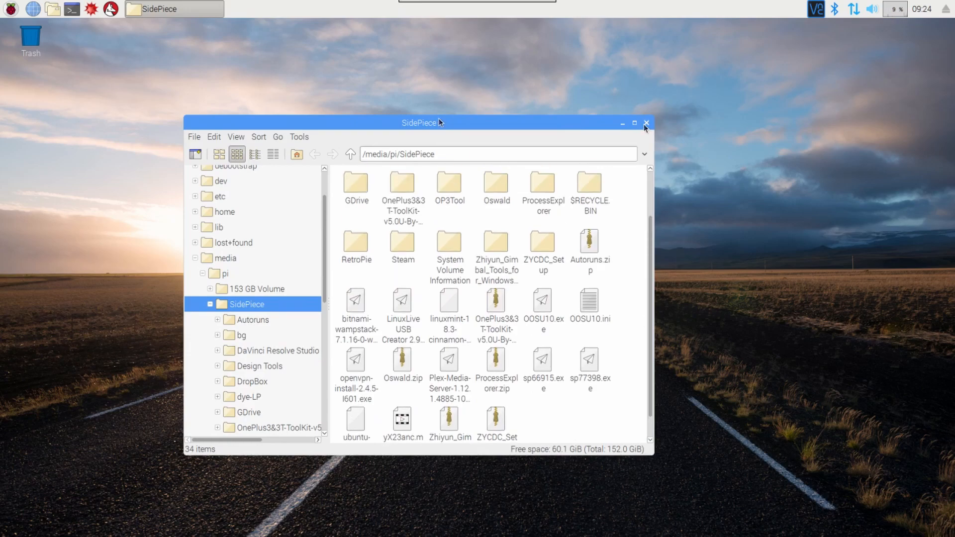
pyautogui.click(10, 9)
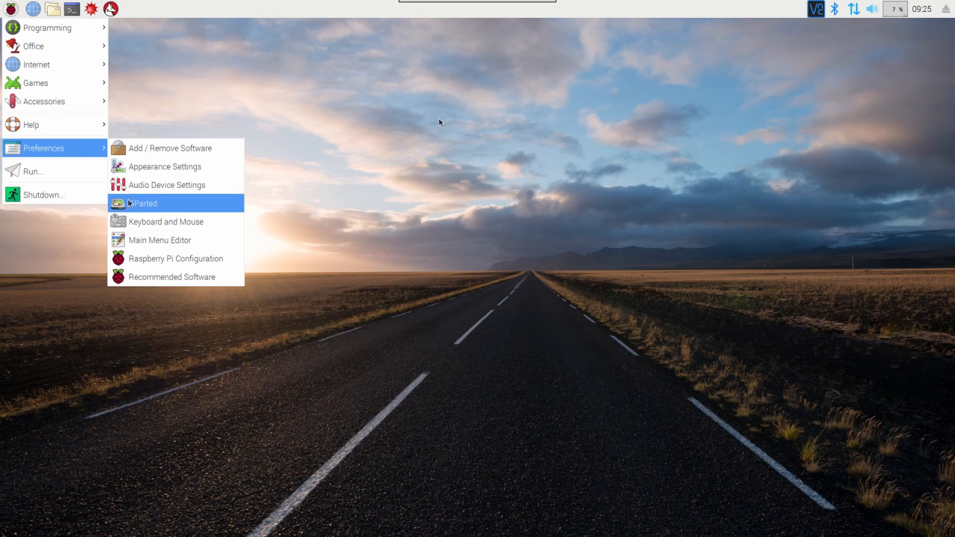
pyautogui.click(144, 203)
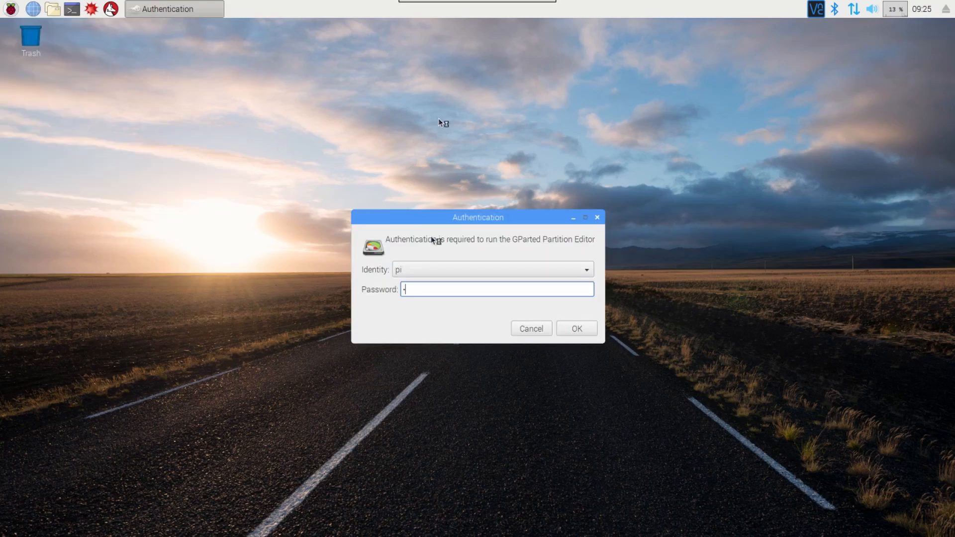
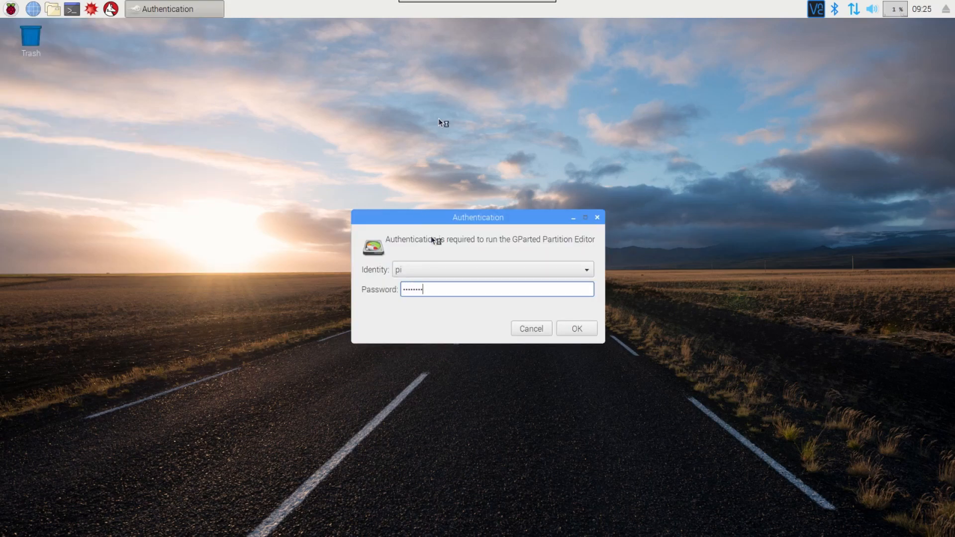
pyautogui.click(575, 328)
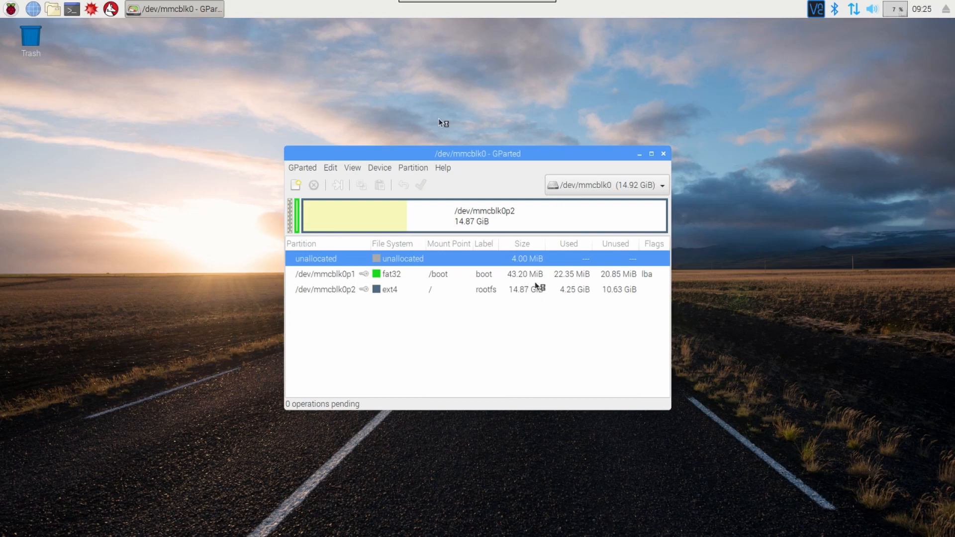
# Step: Select /dev/sda (298.09 GiB) from the GParted device dropdown
pyautogui.click(663, 184)
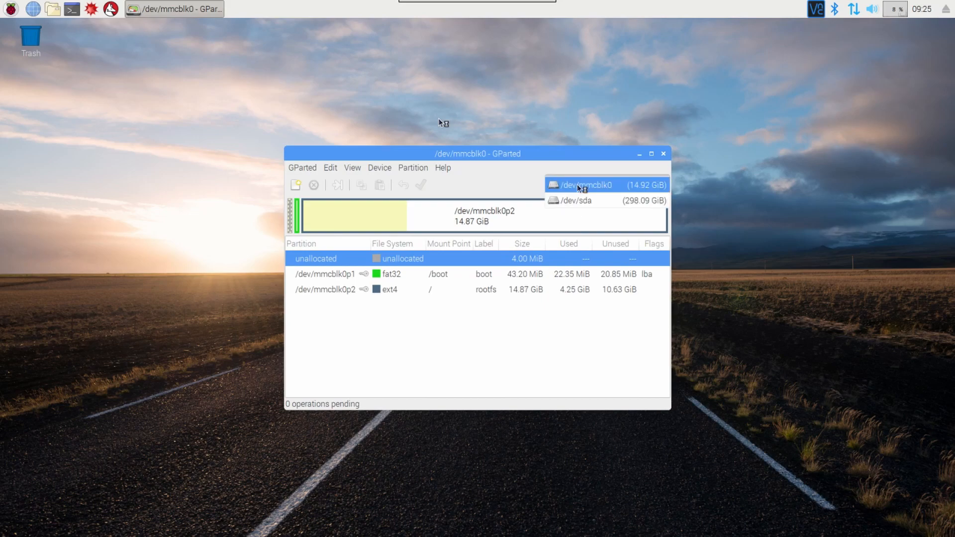
pyautogui.click(575, 200)
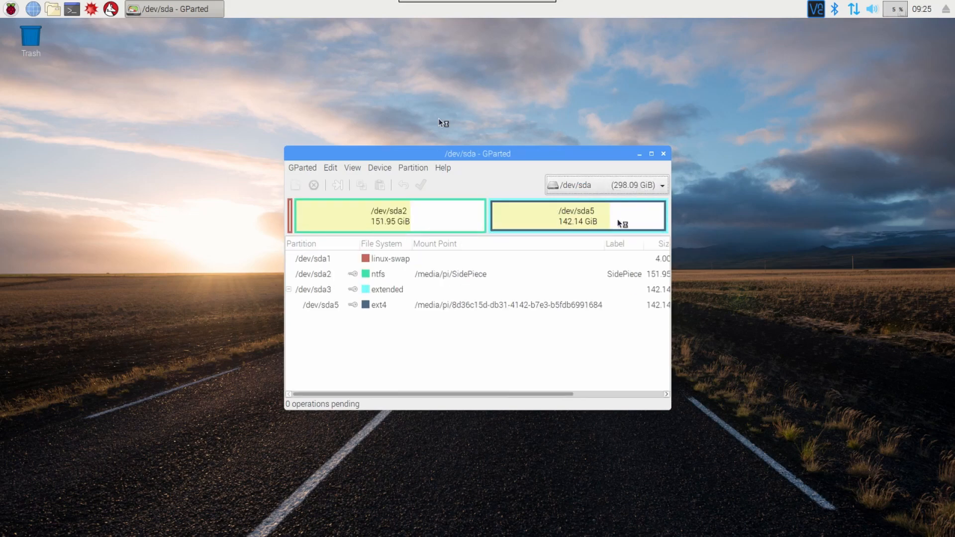
pyautogui.moveTo(509, 214)
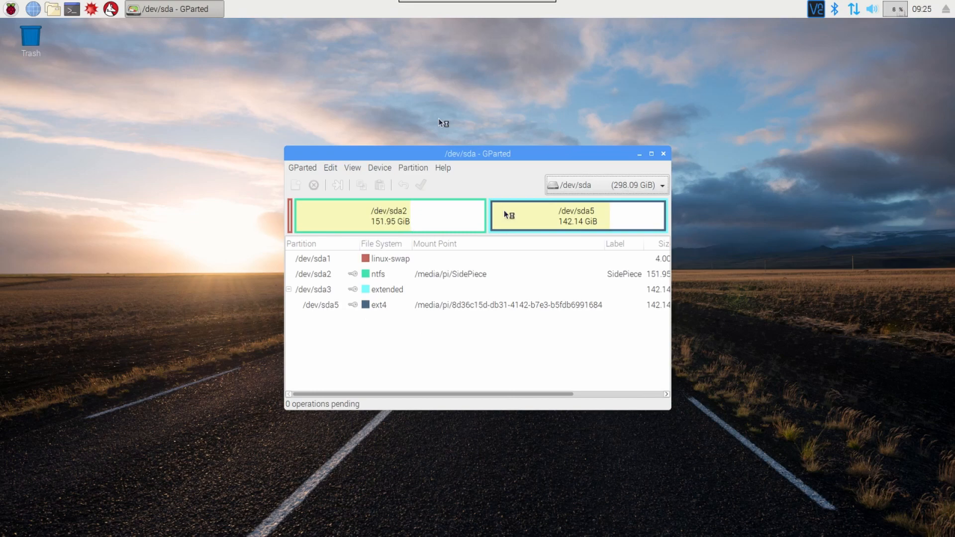
pyautogui.moveTo(635, 181)
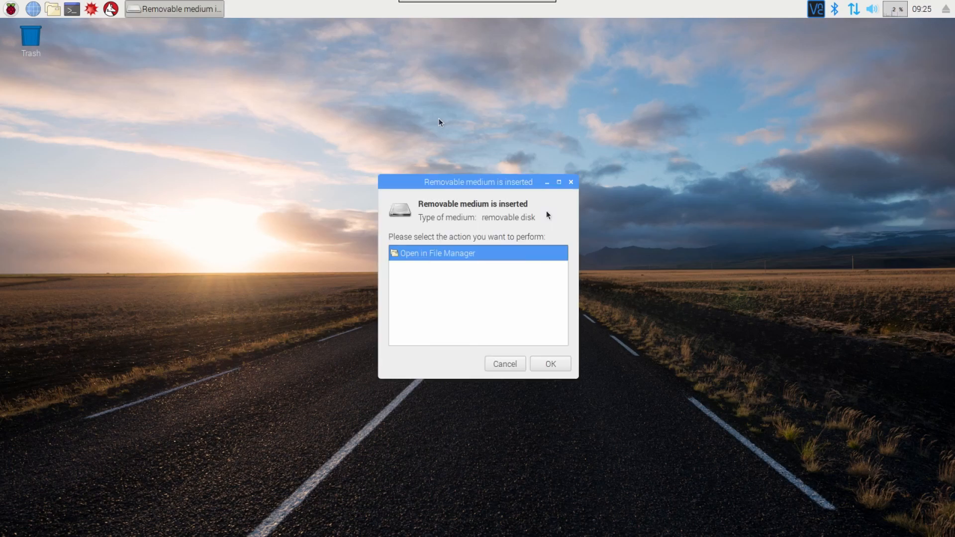
# Step: Dismiss the 'Removable medium is inserted' prompt for the newly connected drive
pyautogui.click(549, 364)
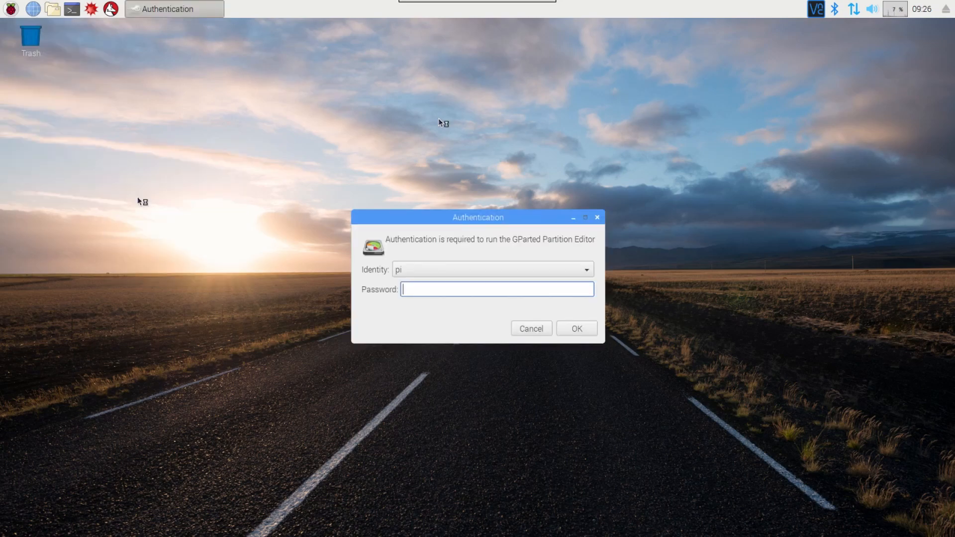
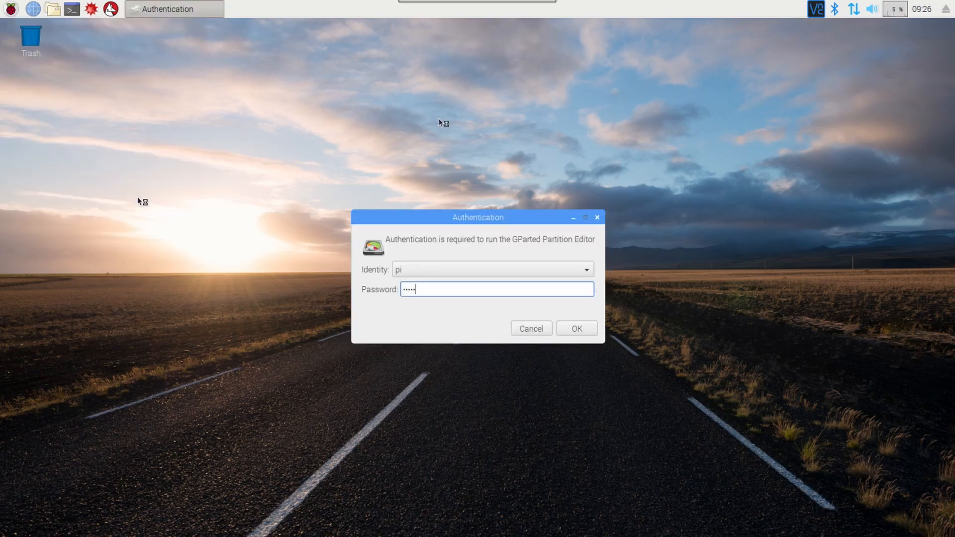
pyautogui.click(575, 328)
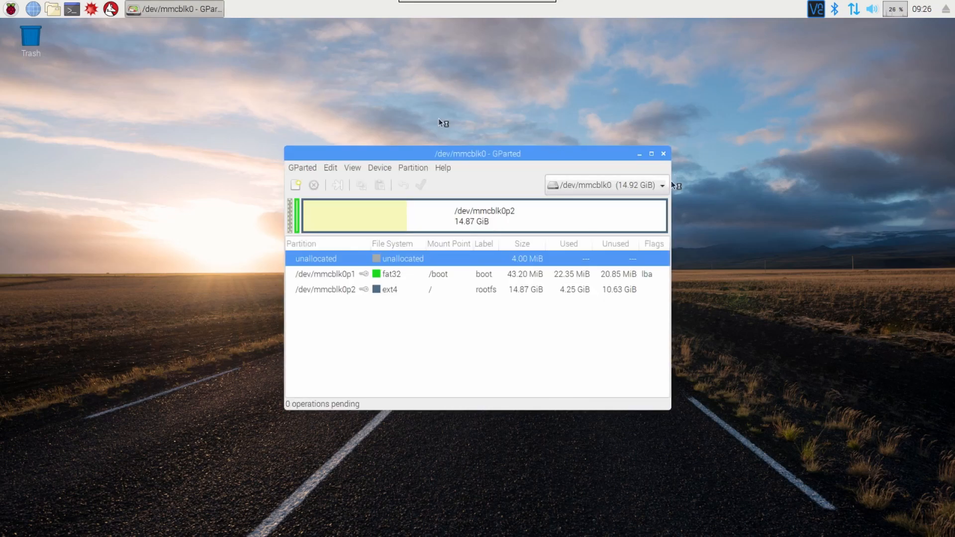
pyautogui.click(661, 185)
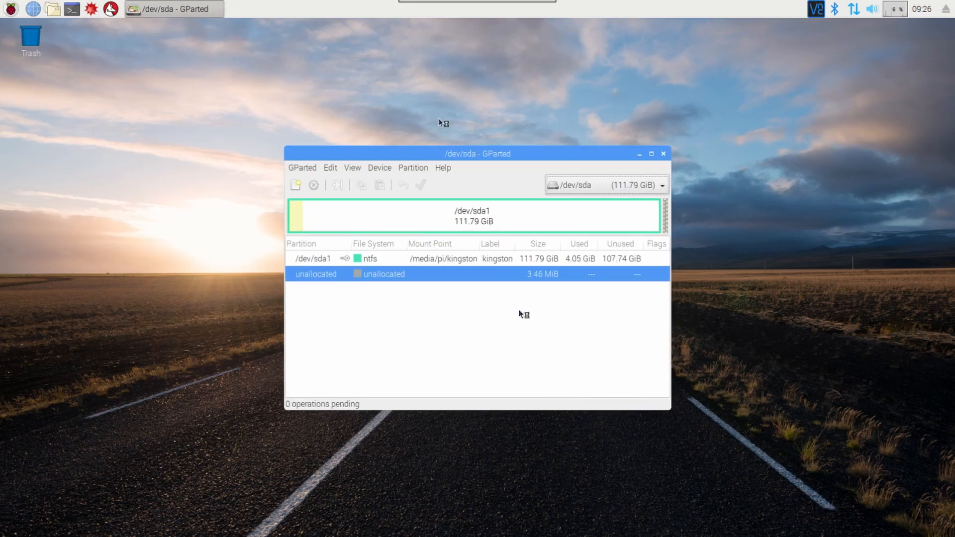